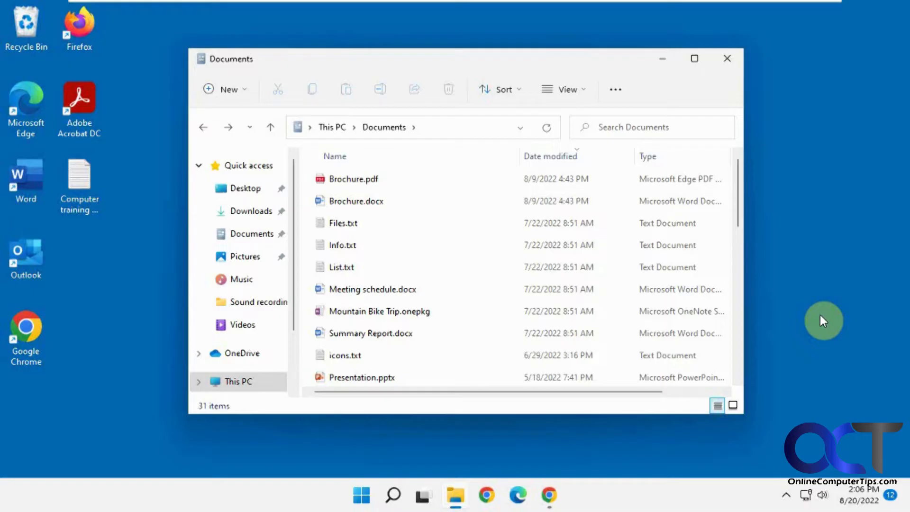
{"action": "mouse_move", "coordinate": [837, 195]}
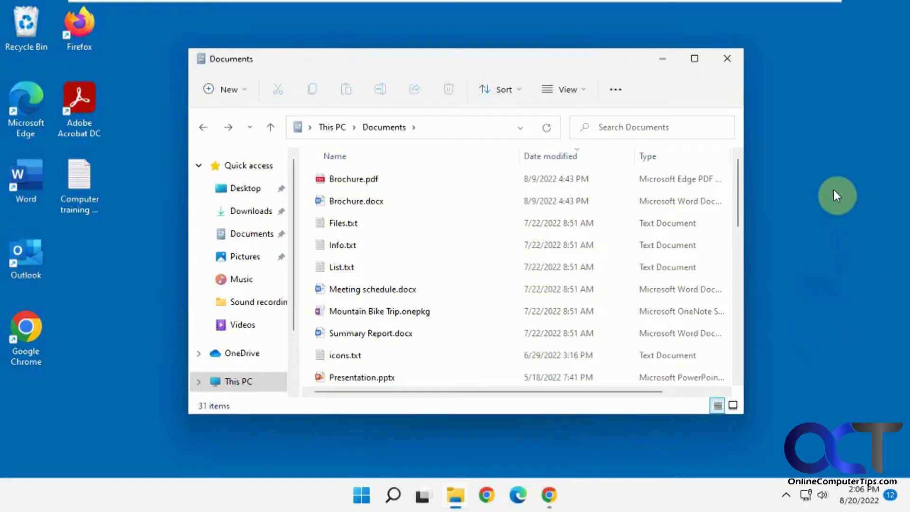
{"action": "mouse_move", "coordinate": [822, 229]}
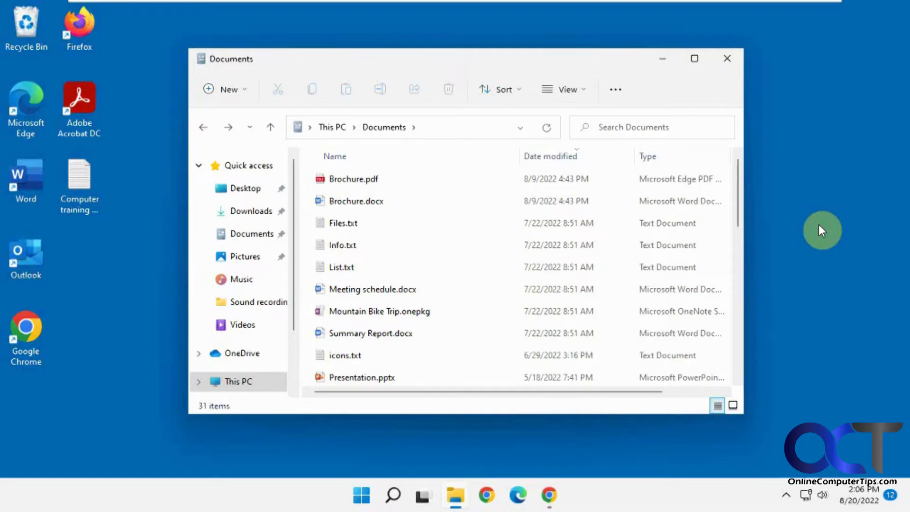
Select Brochure.pdf through Info.txt and send the four files to a compressed files.zip
{"action": "left_click", "coordinate": [352, 179]}
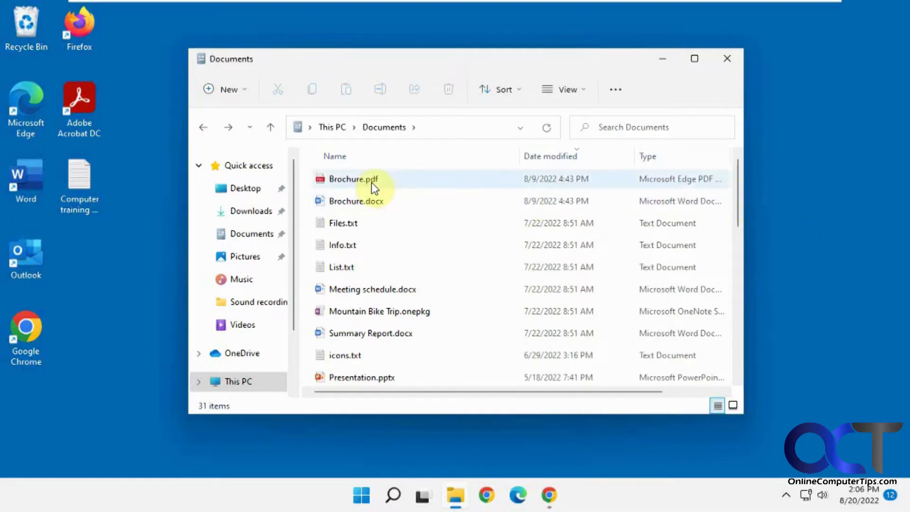
{"action": "left_click", "coordinate": [341, 245]}
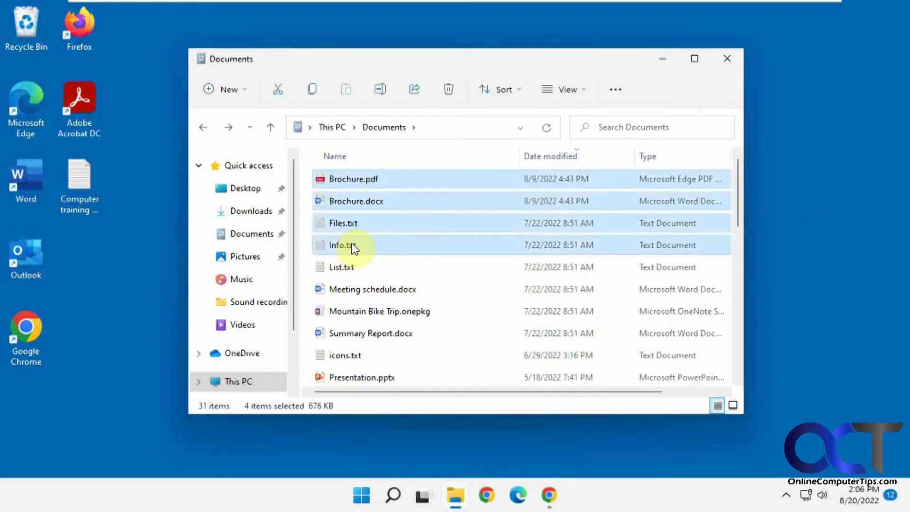
{"action": "right_click", "coordinate": [342, 244]}
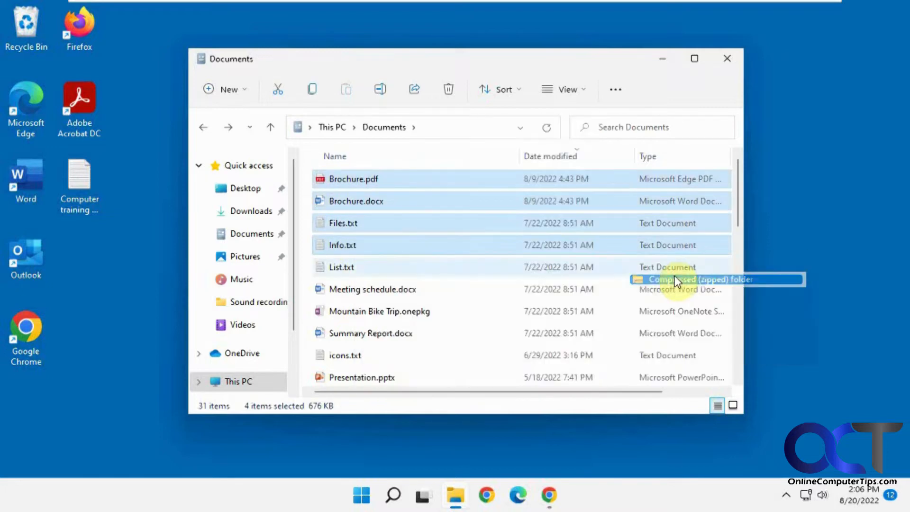
{"action": "left_click", "coordinate": [696, 279]}
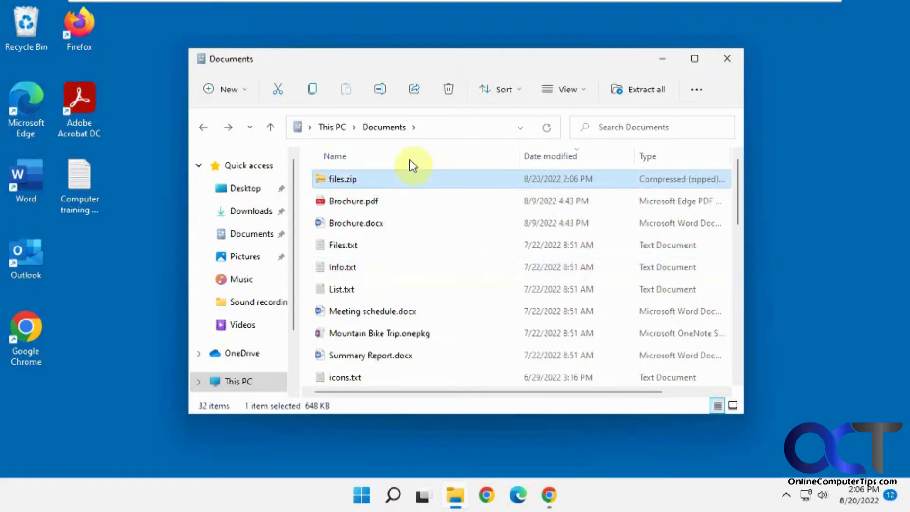
Open files.zip and view Files.txt without a password prompt, then return to Documents
{"action": "double_click", "coordinate": [342, 179]}
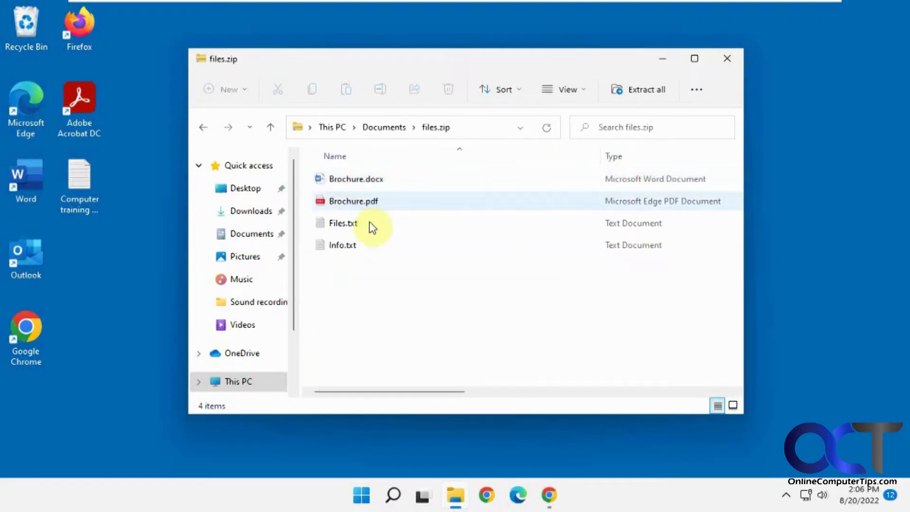
{"action": "double_click", "coordinate": [342, 223]}
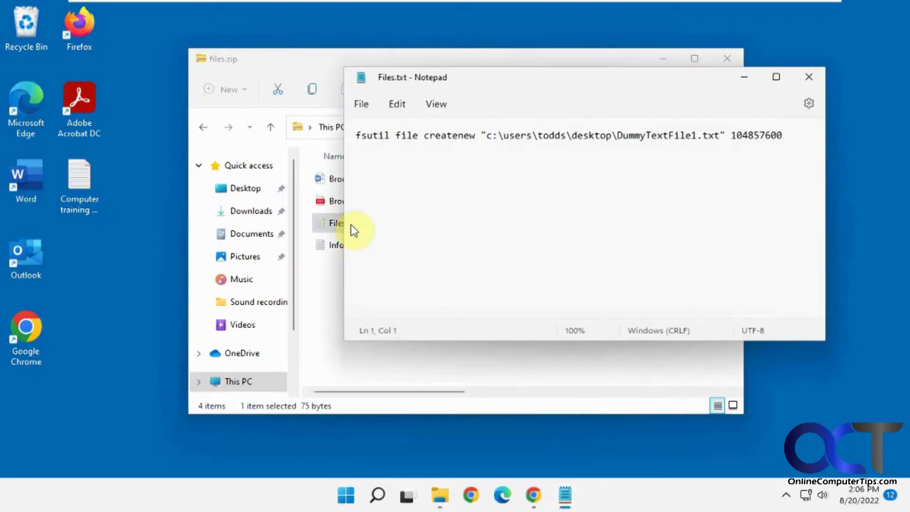
{"action": "left_click", "coordinate": [809, 76]}
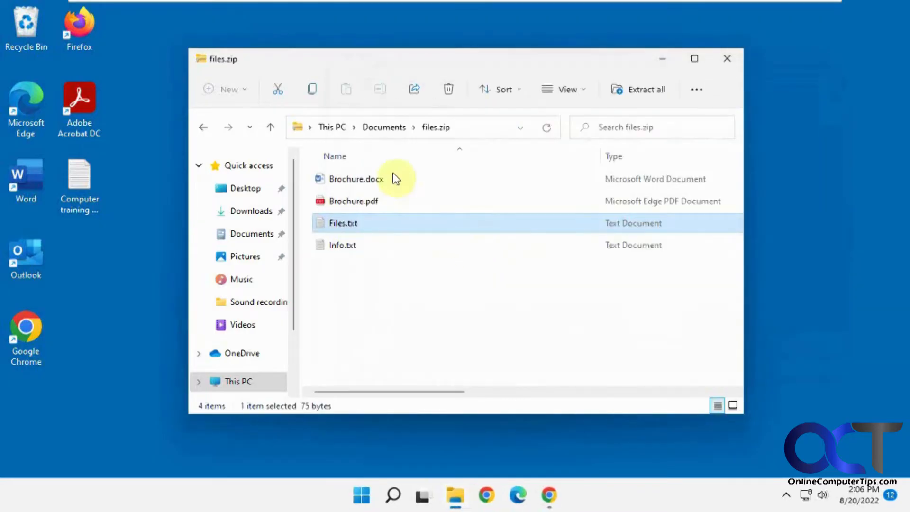
{"action": "mouse_move", "coordinate": [202, 129]}
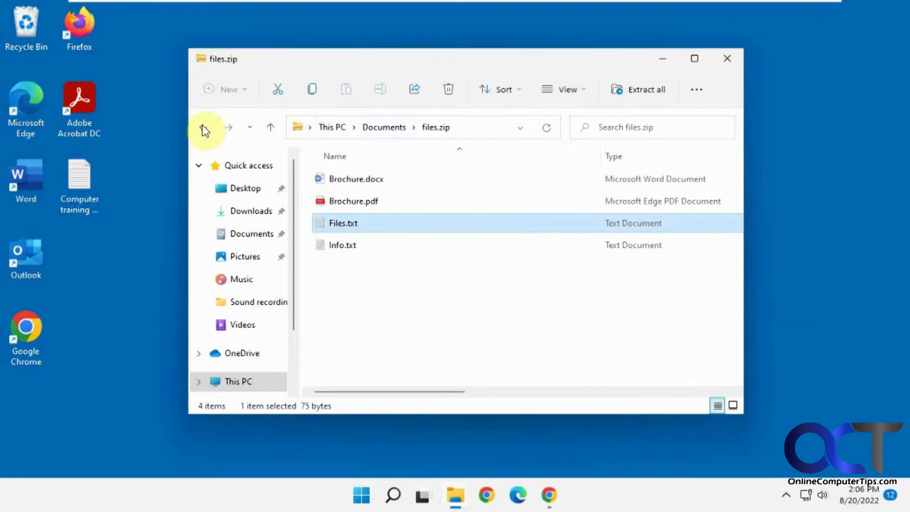
{"action": "left_click", "coordinate": [202, 127]}
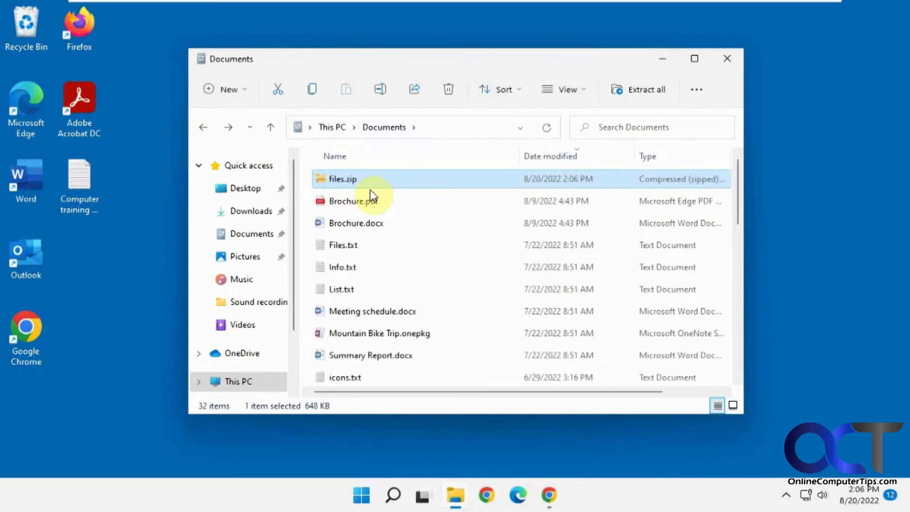
Review files.zip's properties, then permanently delete the archive
{"action": "right_click", "coordinate": [341, 179]}
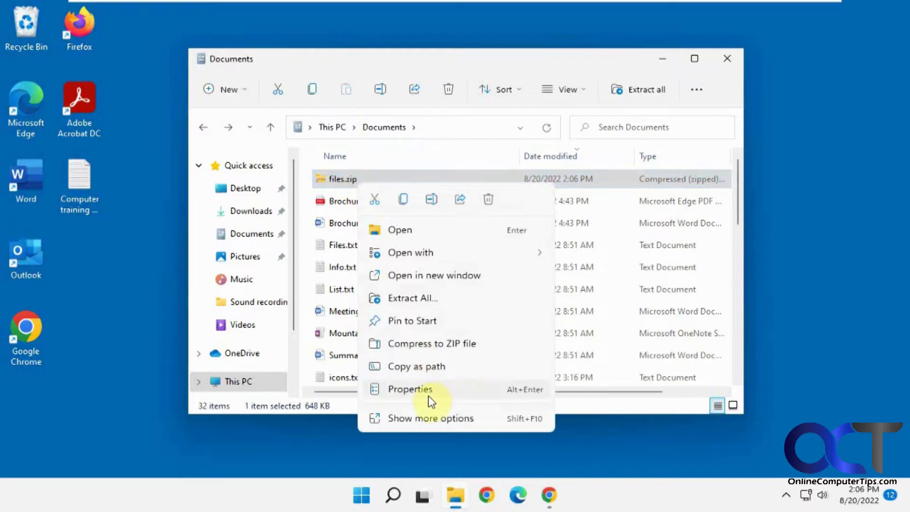
{"action": "left_click", "coordinate": [409, 388]}
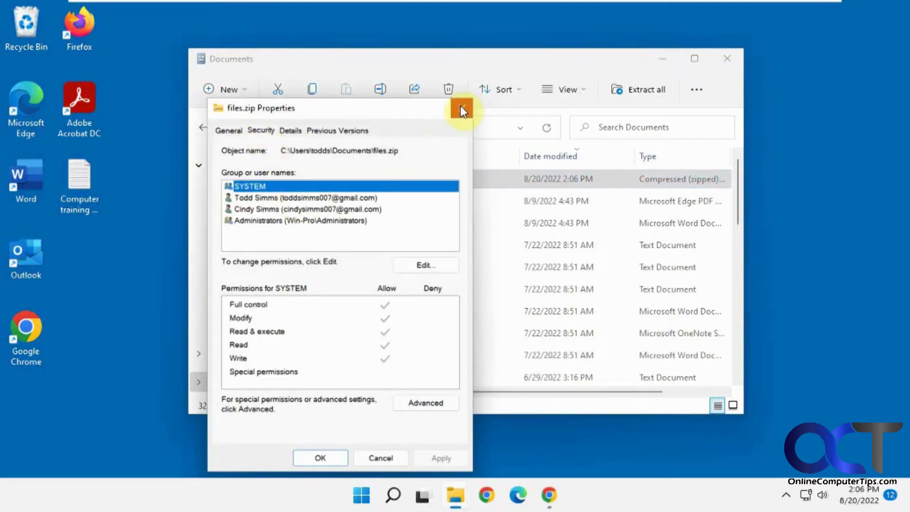
{"action": "left_click", "coordinate": [461, 108]}
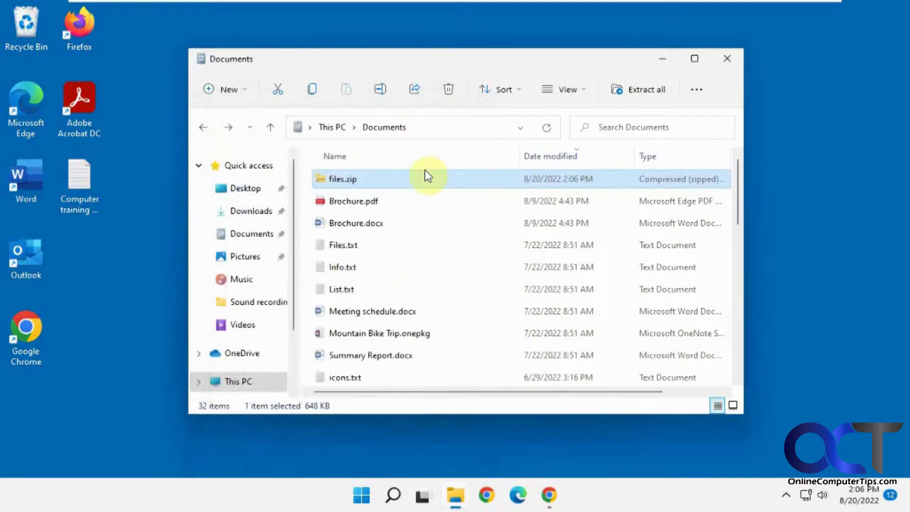
{"action": "left_click", "coordinate": [447, 89]}
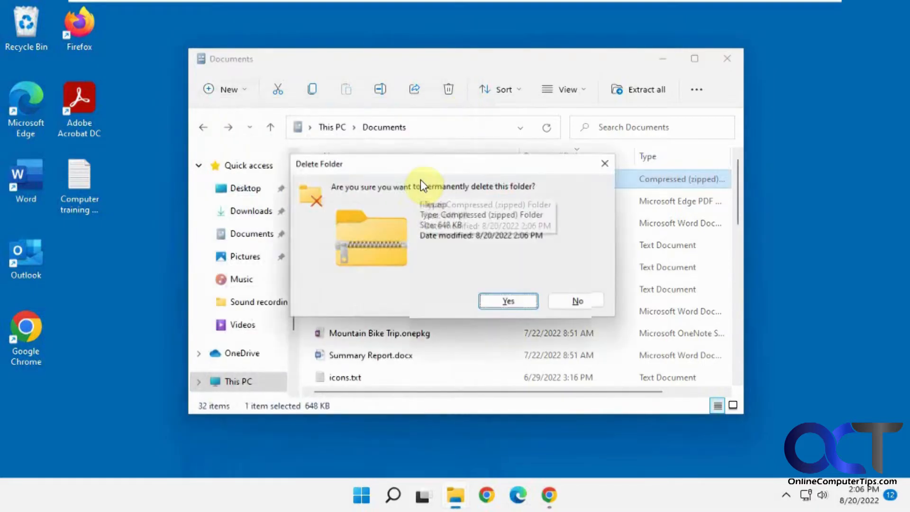
{"action": "left_click", "coordinate": [507, 300]}
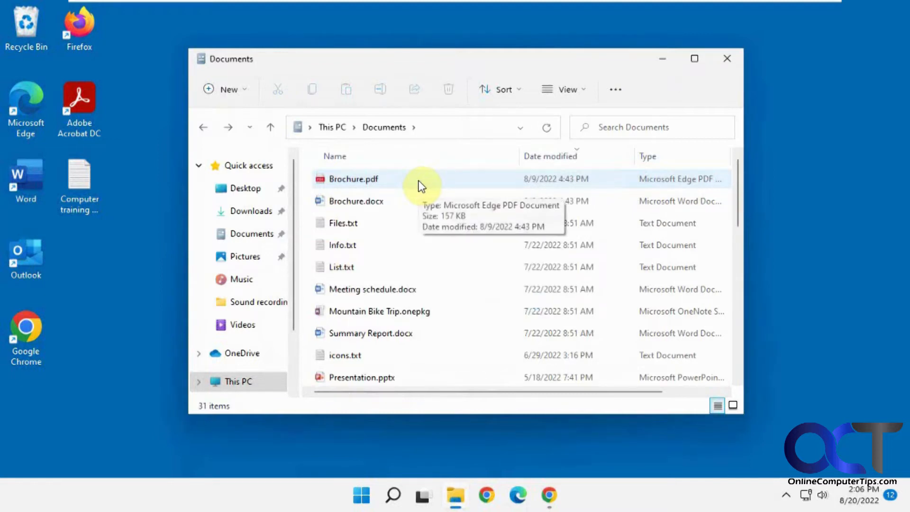
Add the four selected documents to Documents.7z via 7-Zip and refresh the folder
{"action": "left_click", "coordinate": [341, 244]}
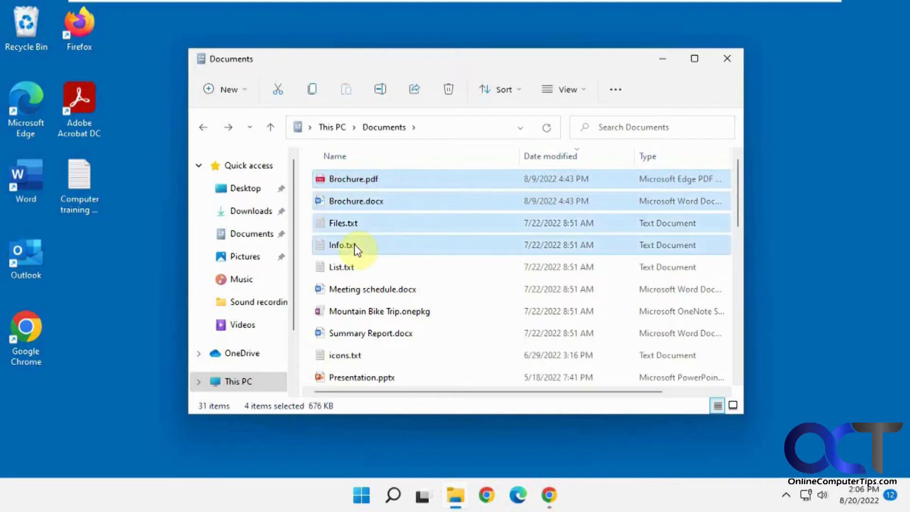
{"action": "right_click", "coordinate": [342, 244]}
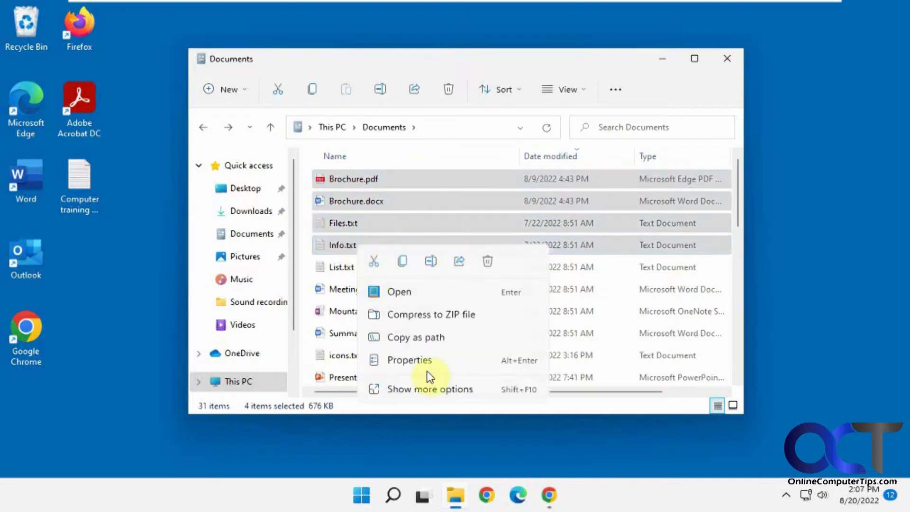
{"action": "left_click", "coordinate": [430, 388]}
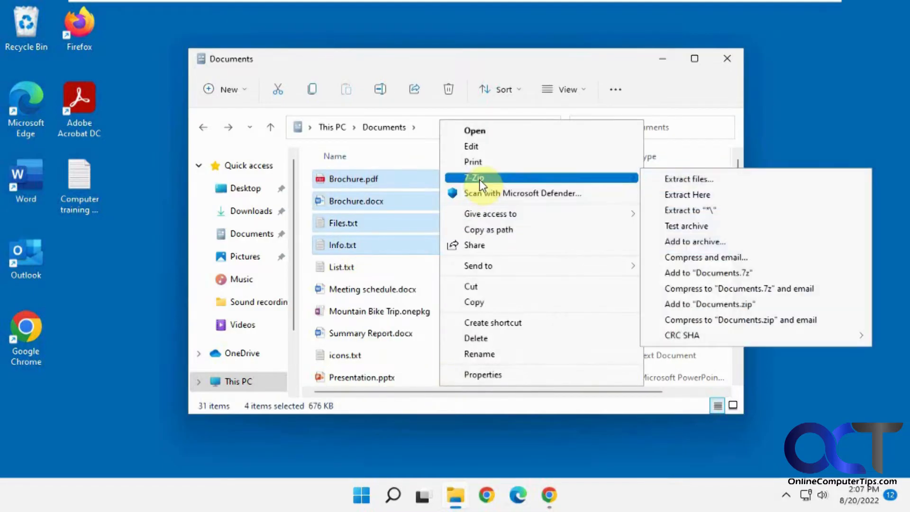
{"action": "mouse_move", "coordinate": [689, 194]}
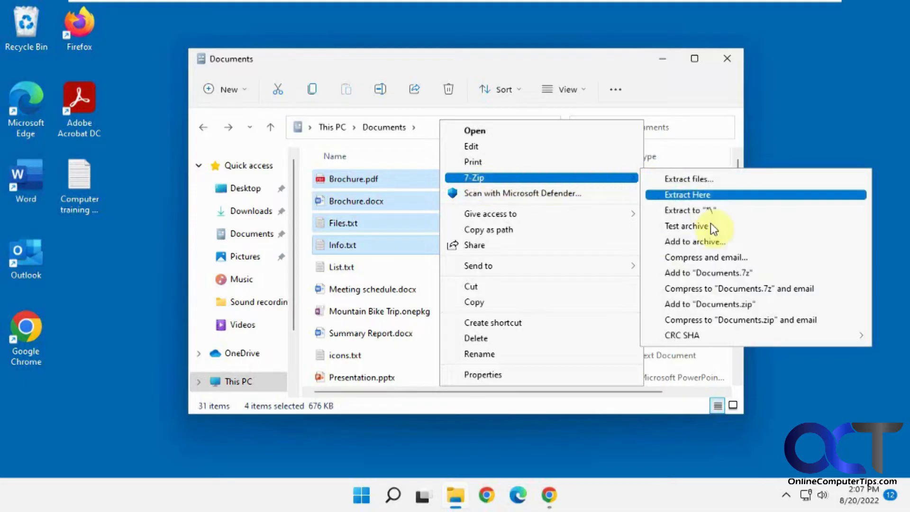
{"action": "mouse_move", "coordinate": [708, 273]}
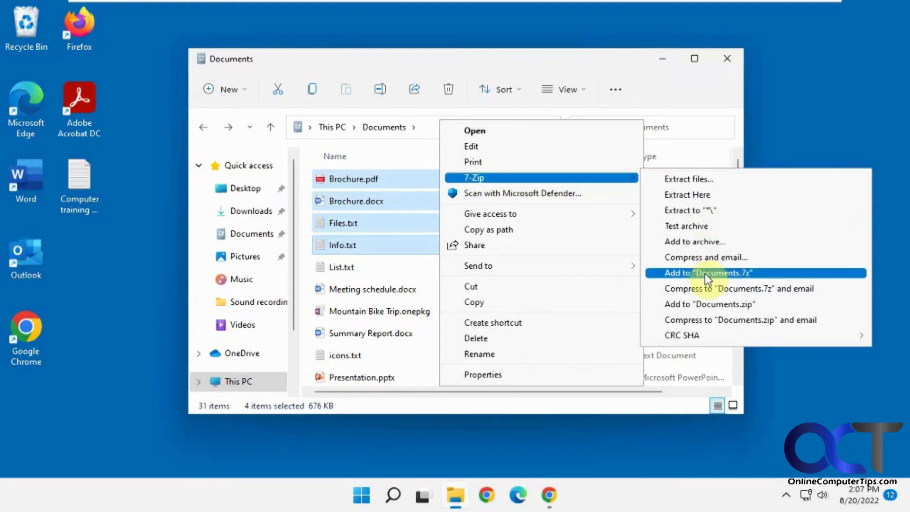
{"action": "left_click", "coordinate": [706, 273]}
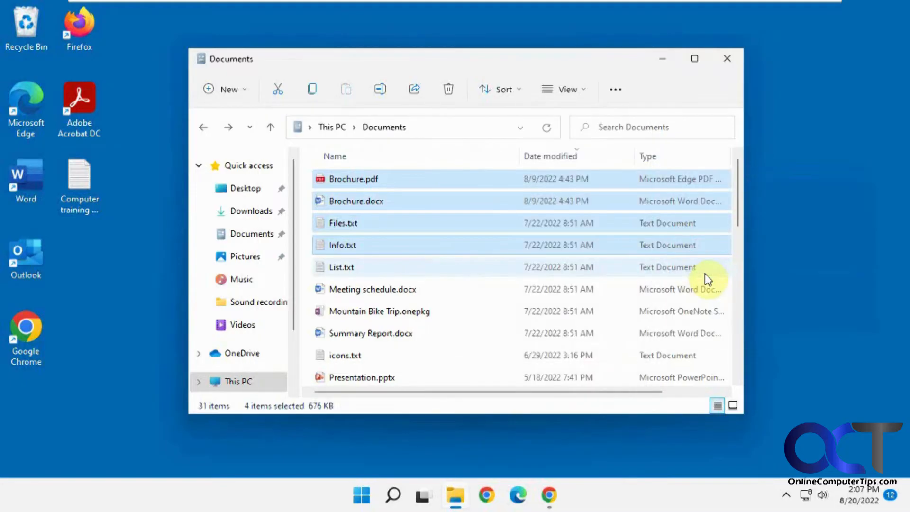
{"action": "mouse_move", "coordinate": [545, 127]}
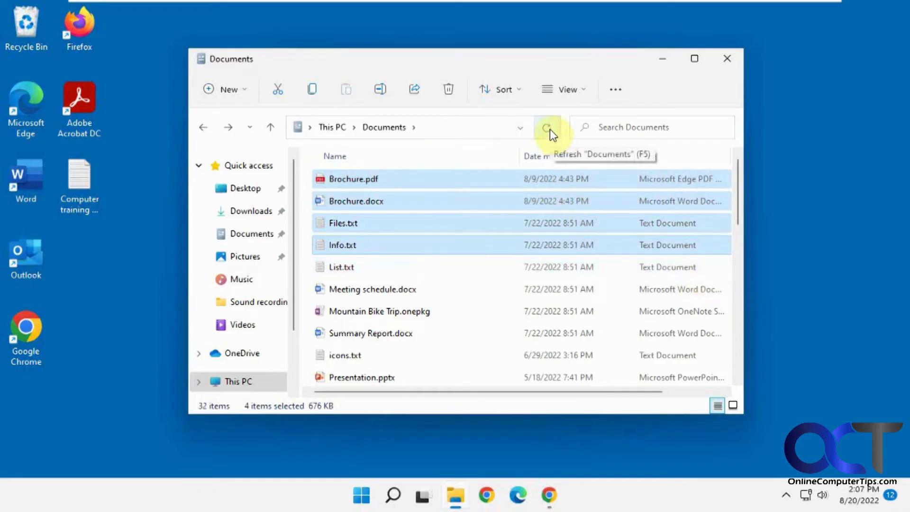
{"action": "left_click", "coordinate": [546, 127]}
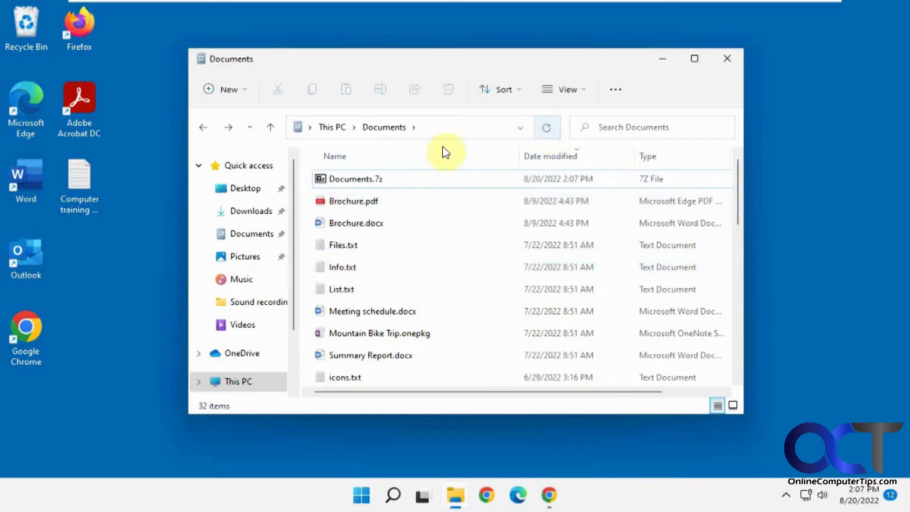
Inspect Documents.7z's contents, then open 7-Zip's Add to archive settings for the four documents
{"action": "double_click", "coordinate": [354, 179]}
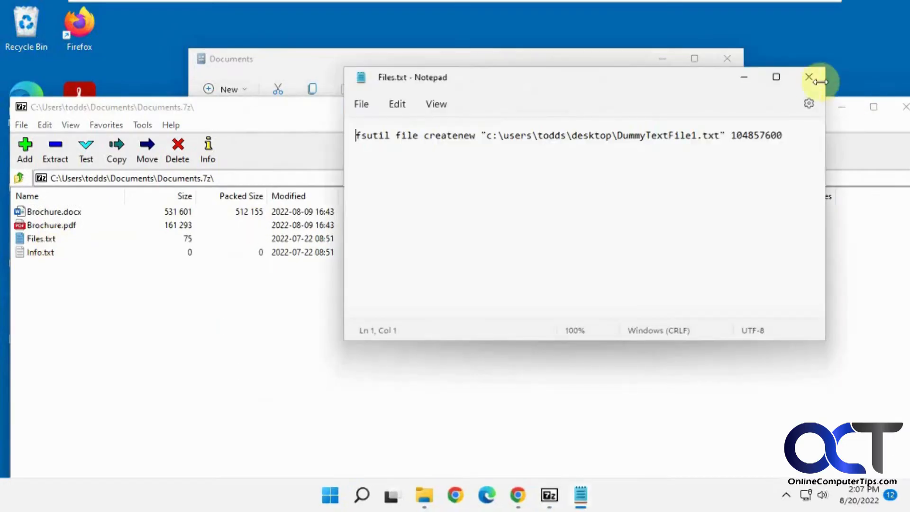
{"action": "left_click", "coordinate": [811, 77]}
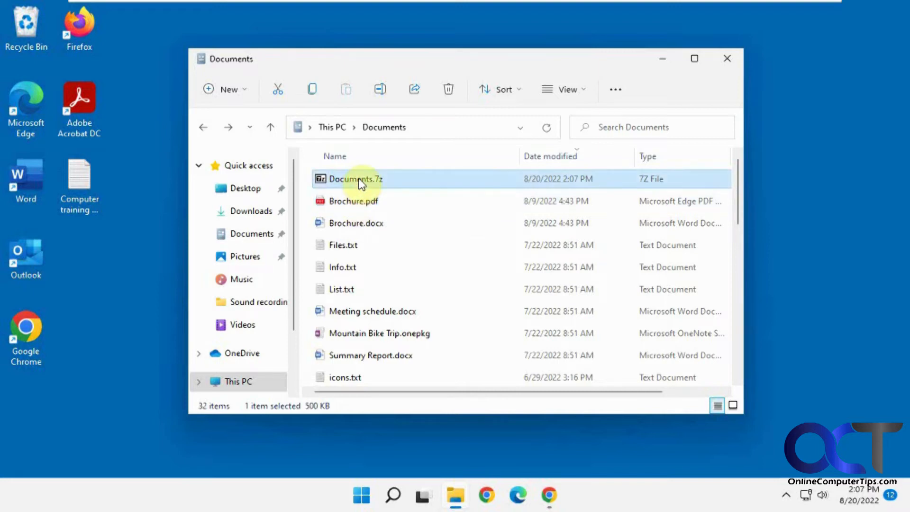
{"action": "mouse_move", "coordinate": [357, 179]}
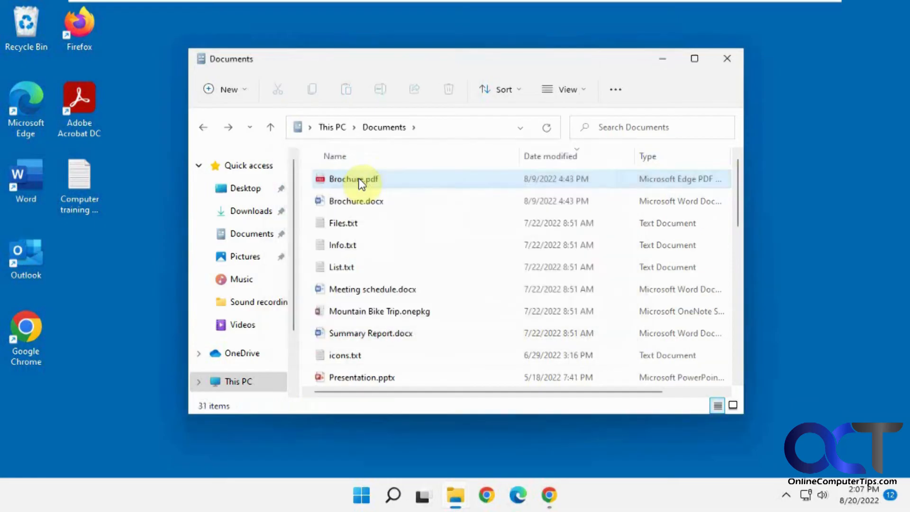
{"action": "left_click", "coordinate": [342, 245]}
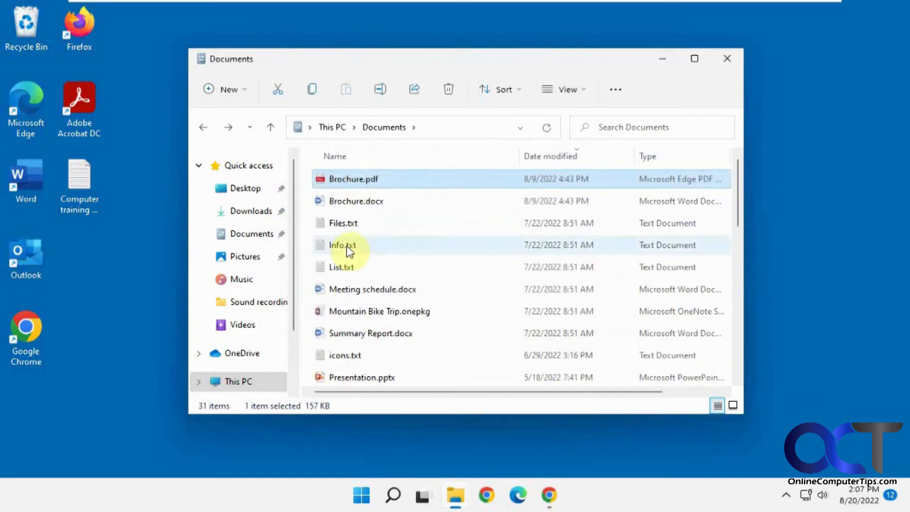
{"action": "right_click", "coordinate": [341, 245]}
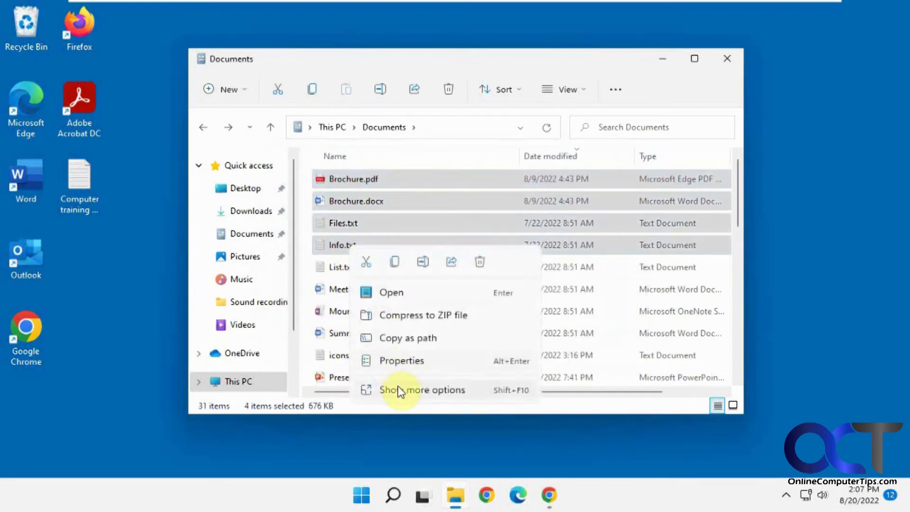
{"action": "left_click", "coordinate": [421, 390]}
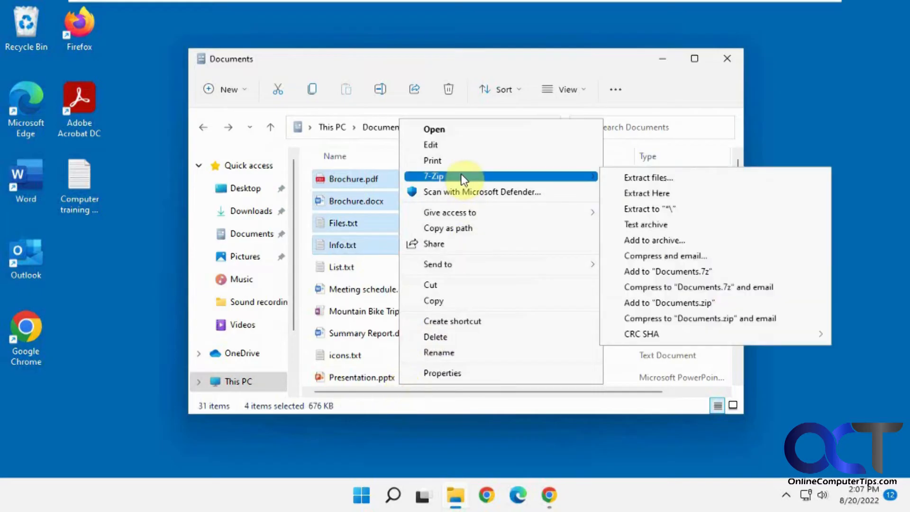
{"action": "left_click", "coordinate": [654, 240]}
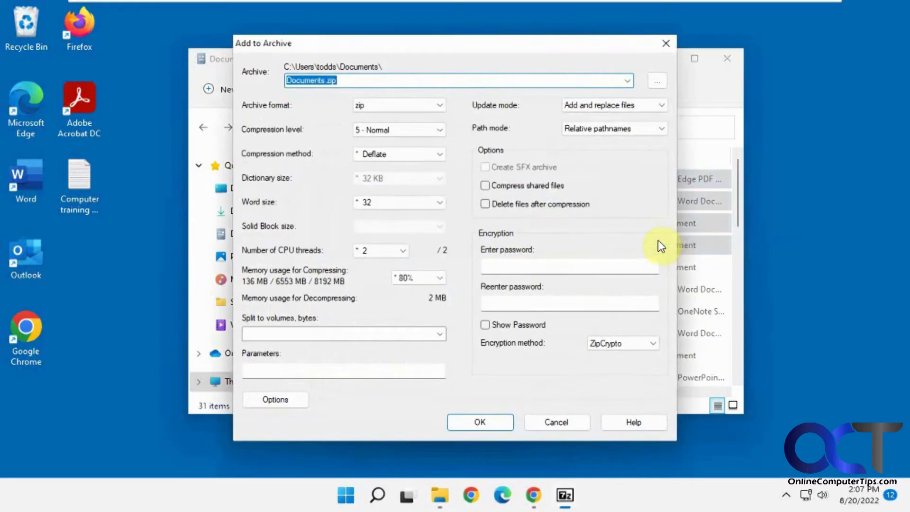
Name the archive Files.zip, preview 7z with AES-256, then return to zip with ZipCrypto
{"action": "left_click", "coordinate": [326, 80]}
{"action": "type", "text": "Files"}
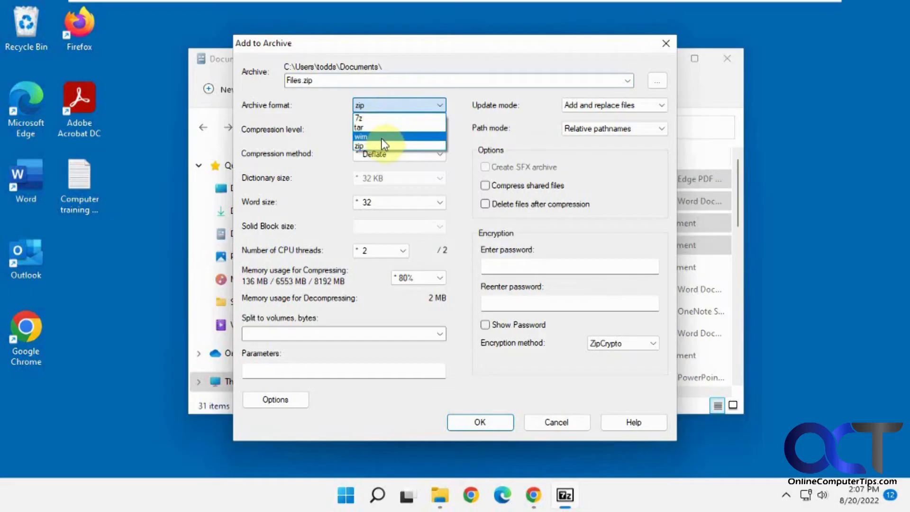
{"action": "left_click", "coordinate": [360, 118]}
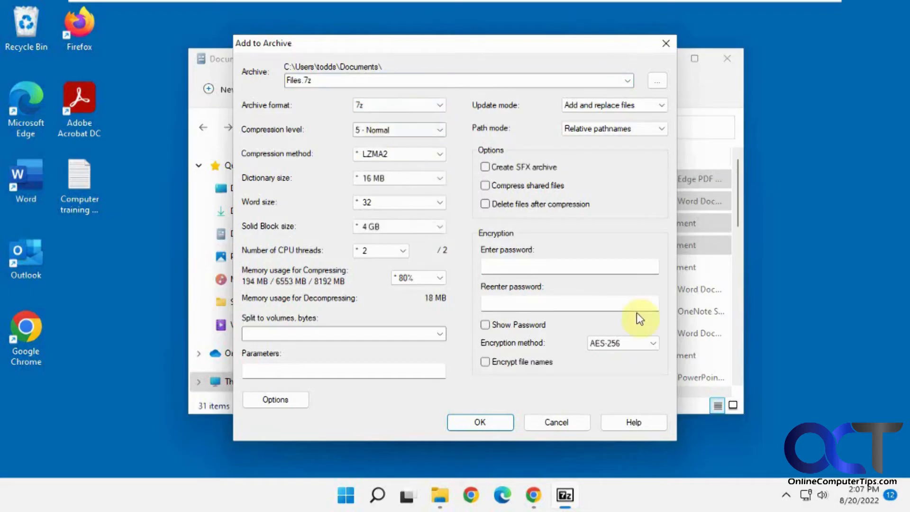
{"action": "left_click", "coordinate": [621, 343]}
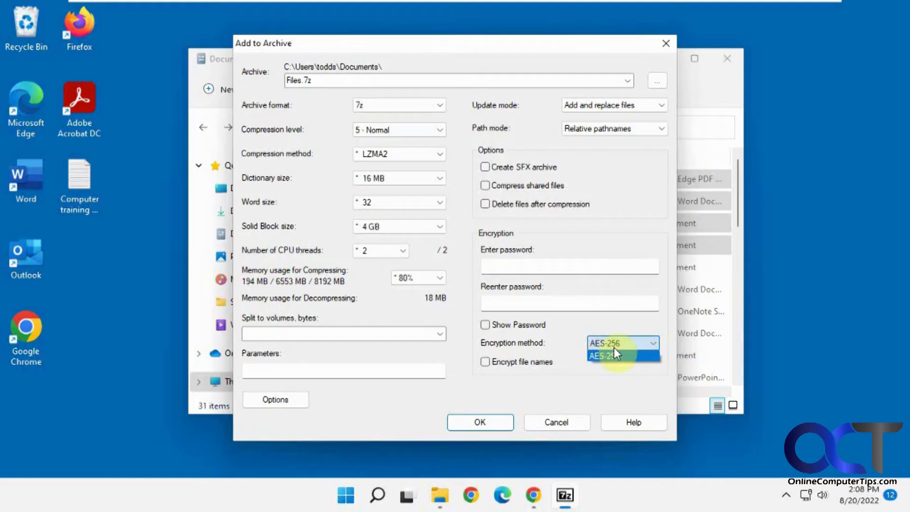
{"action": "left_click", "coordinate": [398, 105]}
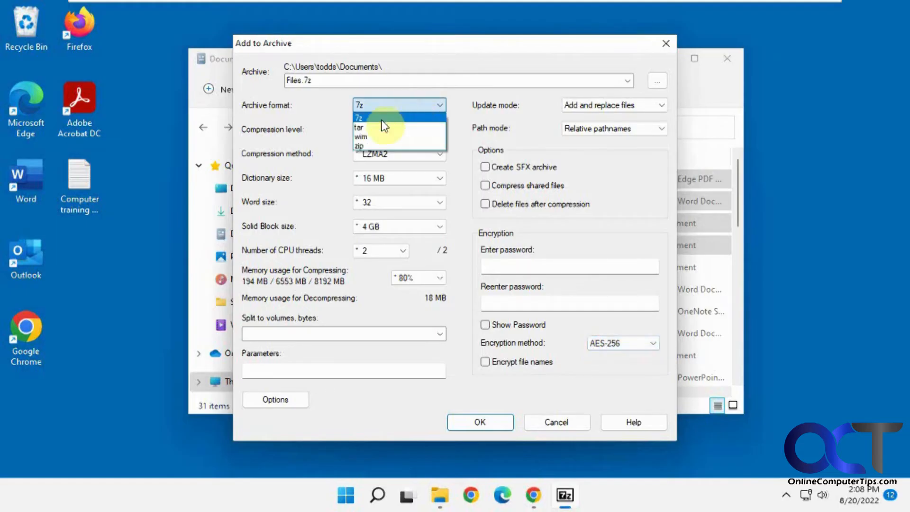
{"action": "left_click", "coordinate": [359, 145]}
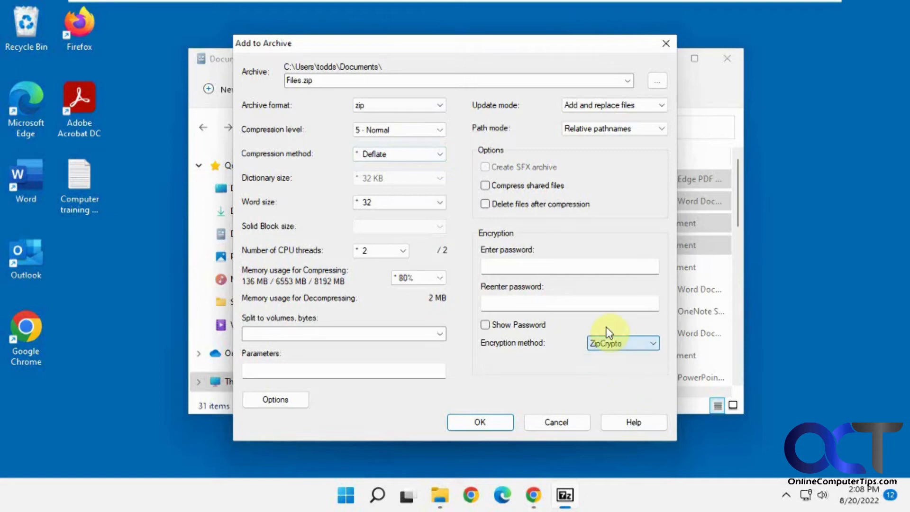
Enter a password for Files.zip and create the archive in Documents
{"action": "type", "text": "1"}
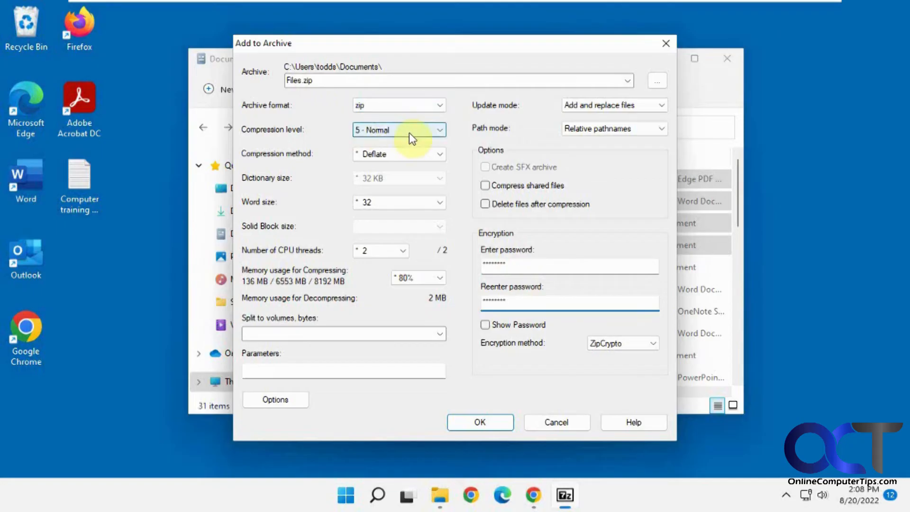
{"action": "mouse_move", "coordinate": [404, 273]}
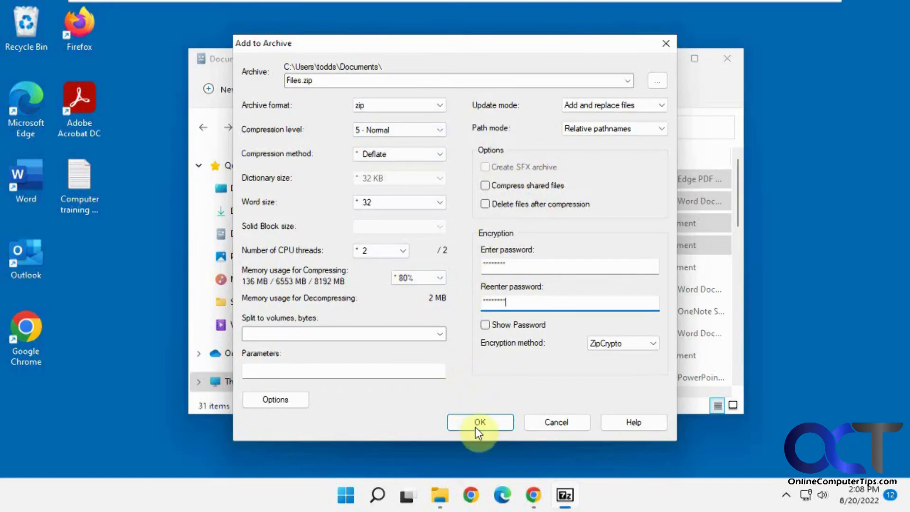
{"action": "left_click", "coordinate": [479, 422]}
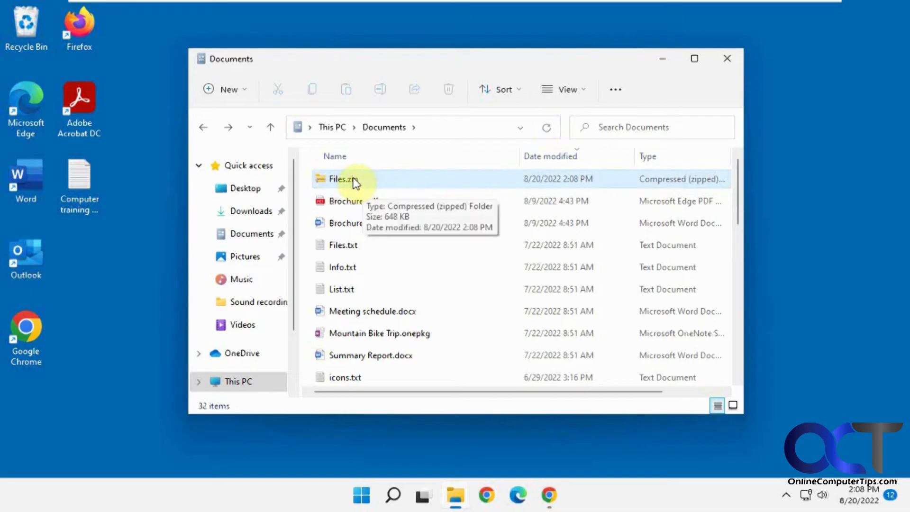
{"action": "double_click", "coordinate": [339, 179]}
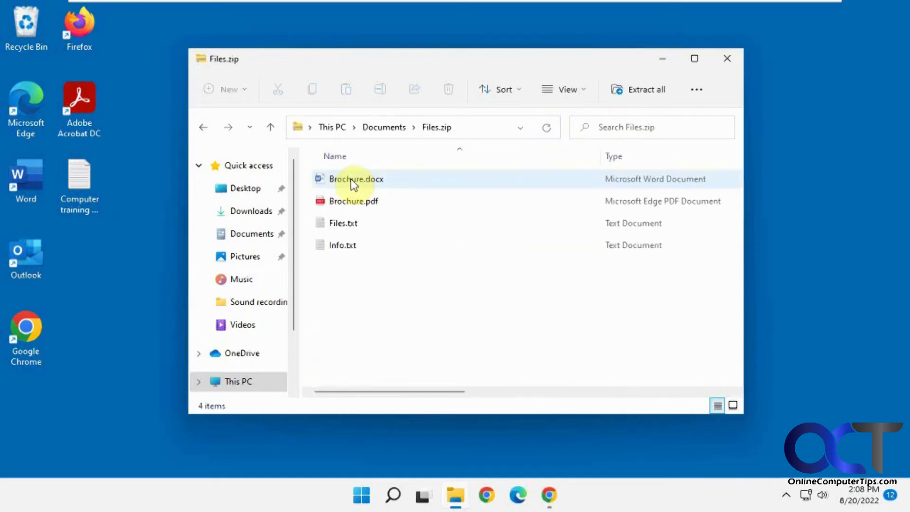
{"action": "left_click", "coordinate": [202, 127]}
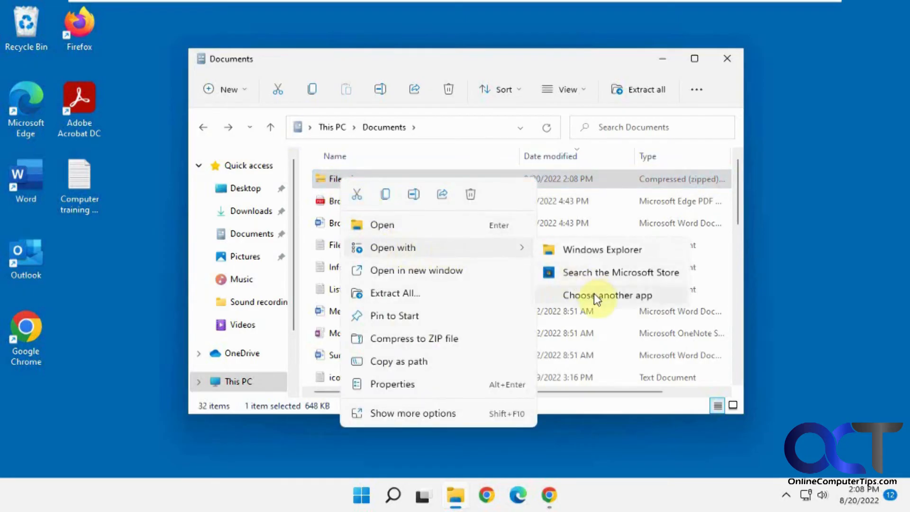
{"action": "left_click", "coordinate": [607, 294]}
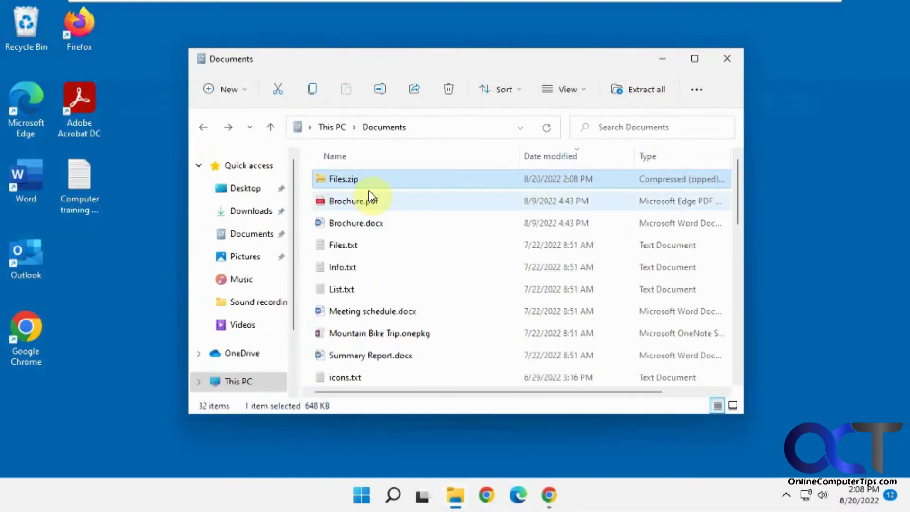
{"action": "mouse_move", "coordinate": [351, 187]}
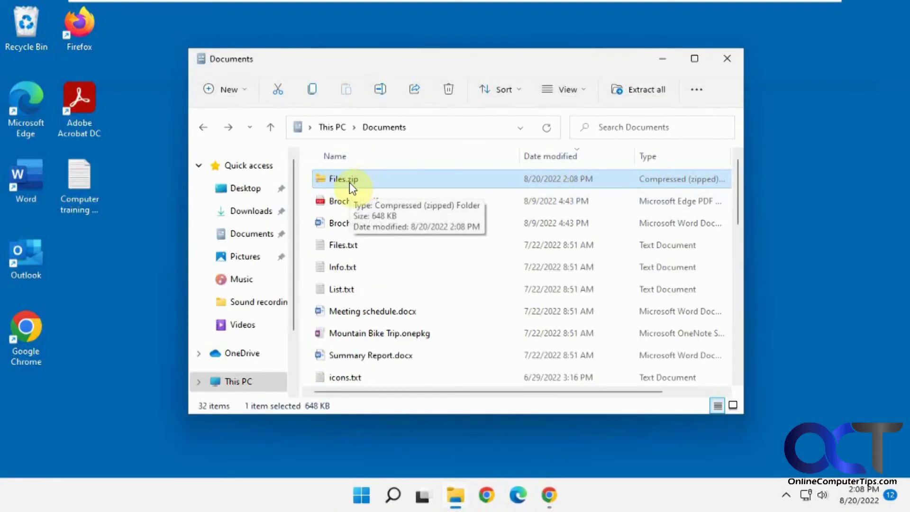
Open Files.txt inside Files.zip and enter the password to extract it to the Desktop
{"action": "double_click", "coordinate": [341, 178]}
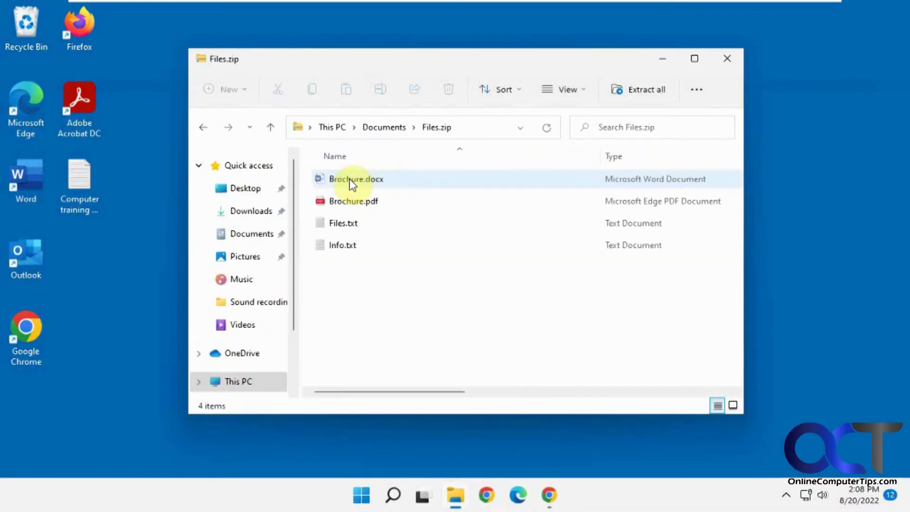
{"action": "left_click", "coordinate": [353, 200]}
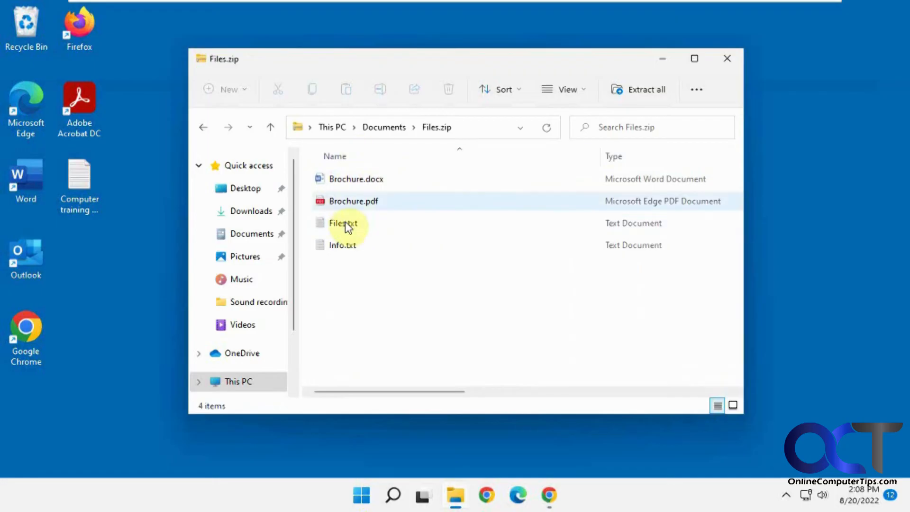
{"action": "left_click", "coordinate": [342, 223]}
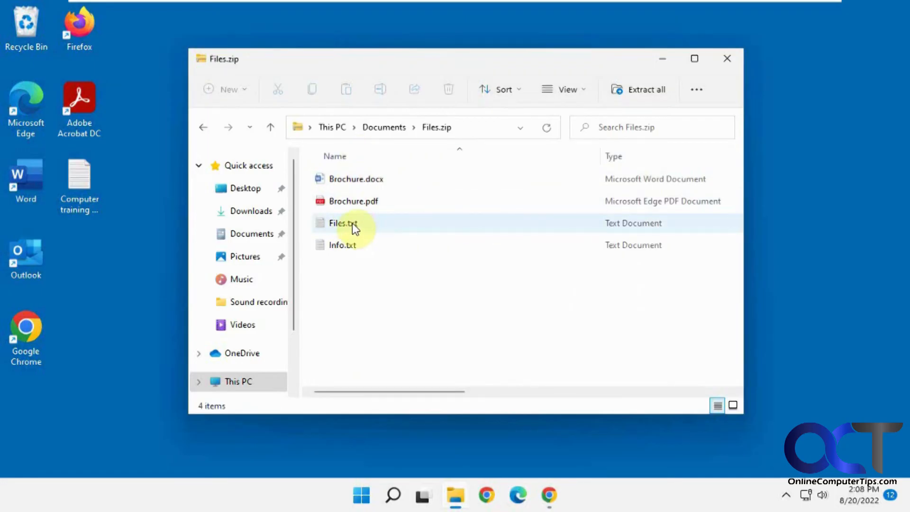
{"action": "double_click", "coordinate": [342, 223]}
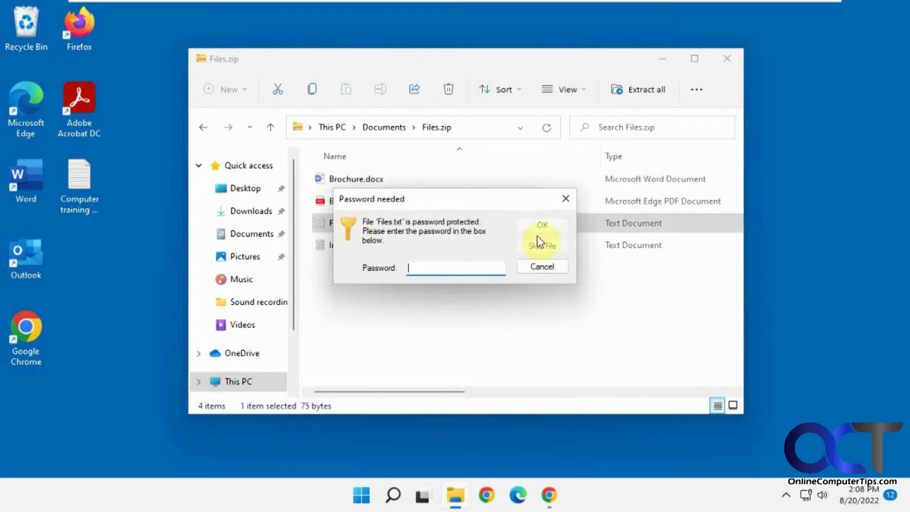
{"action": "left_click", "coordinate": [541, 245]}
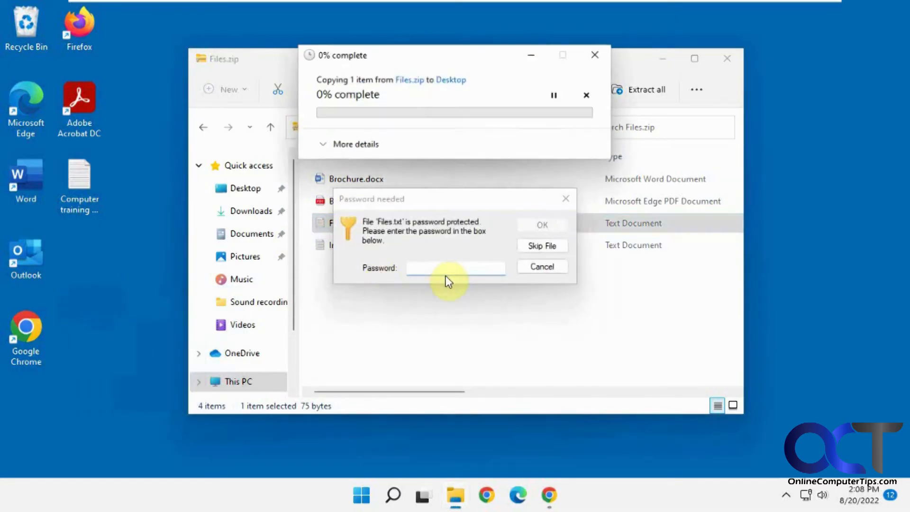
{"action": "type", "text": "••"}
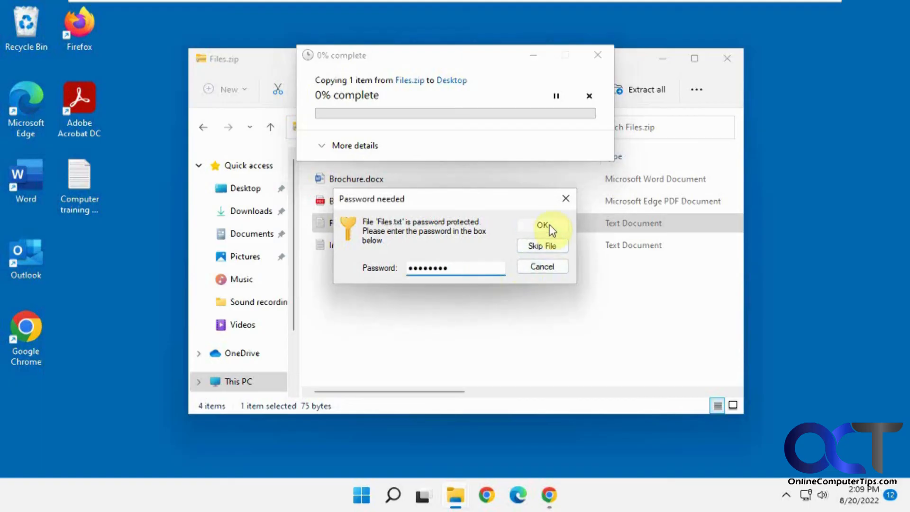
{"action": "left_click", "coordinate": [543, 225]}
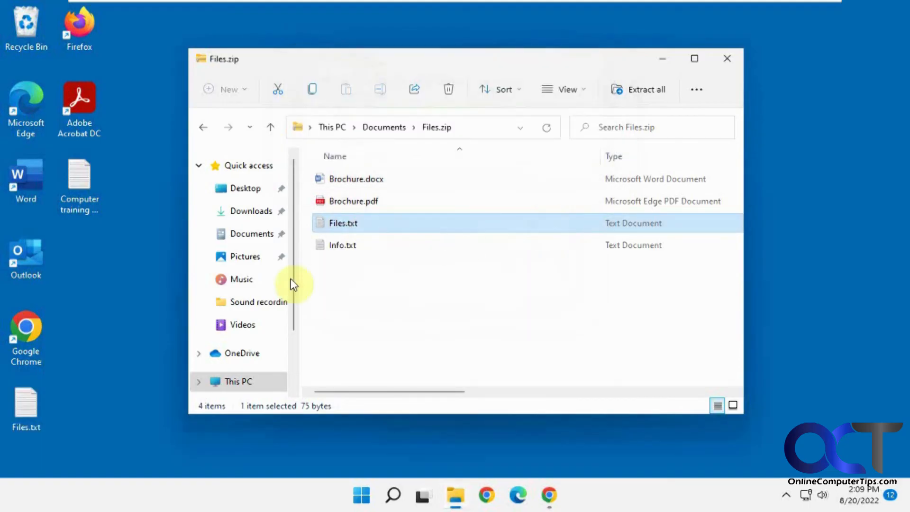
View the extracted Files.txt's fsutil command in Notepad, close it, and return to Documents
{"action": "double_click", "coordinate": [343, 222]}
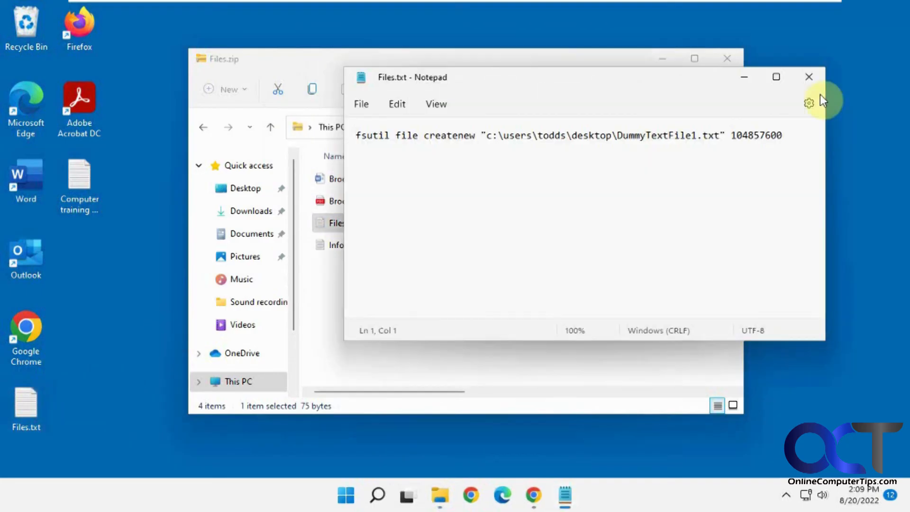
{"action": "left_click", "coordinate": [809, 76]}
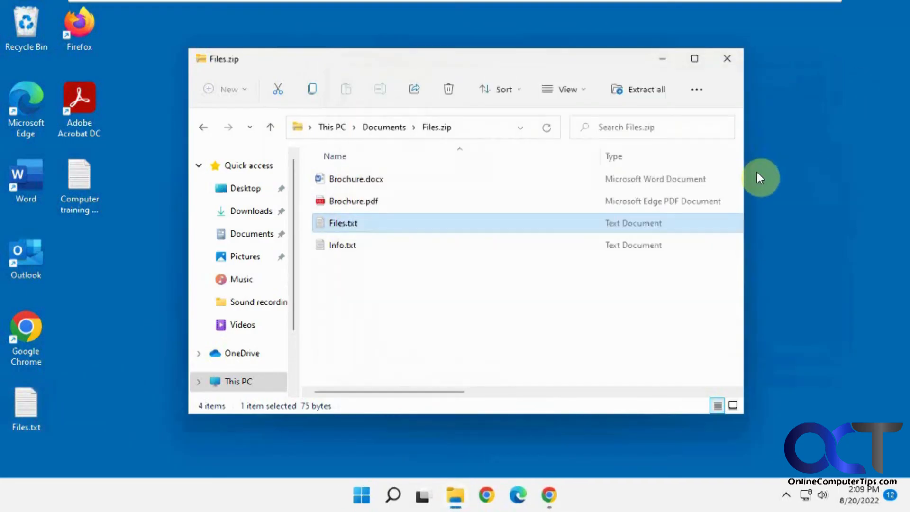
{"action": "left_click", "coordinate": [202, 127]}
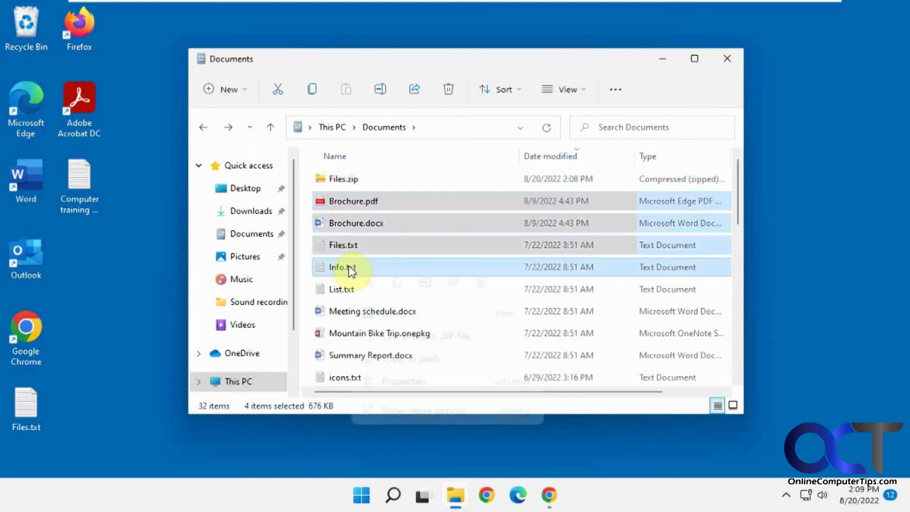
Open 7-Zip's Add to archive dialog for the four selected documents
{"action": "right_click", "coordinate": [342, 267]}
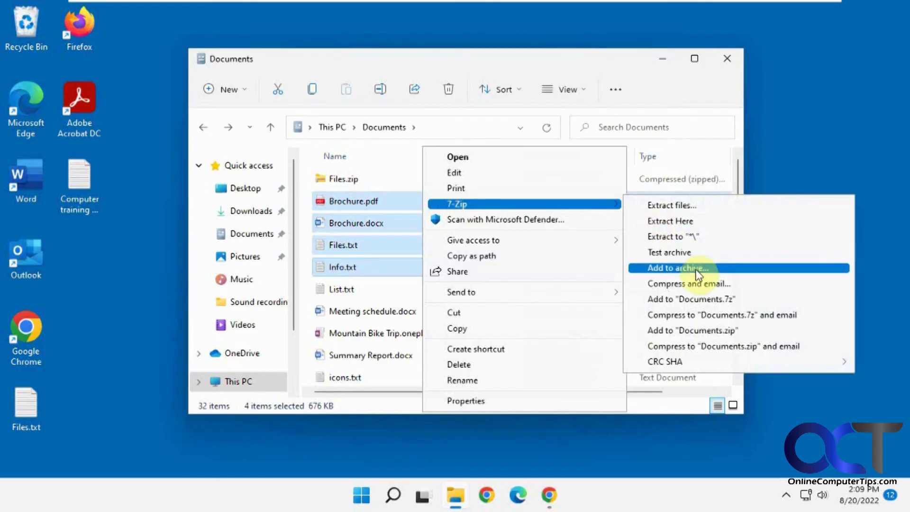
{"action": "left_click", "coordinate": [677, 267]}
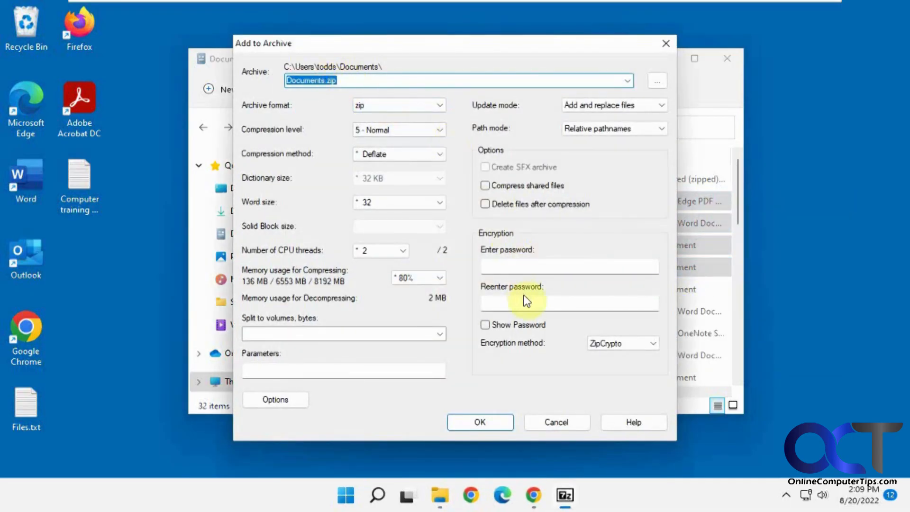
{"action": "mouse_move", "coordinate": [461, 152]}
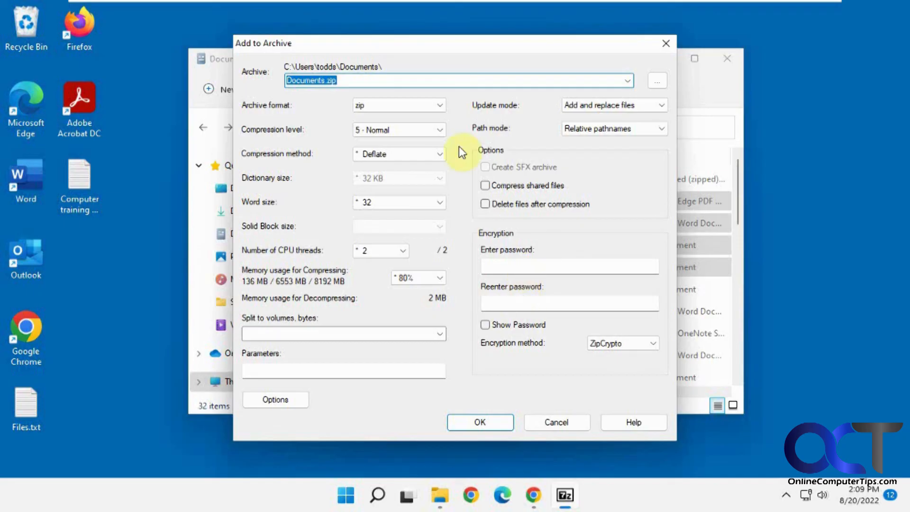
{"action": "mouse_move", "coordinate": [397, 311]}
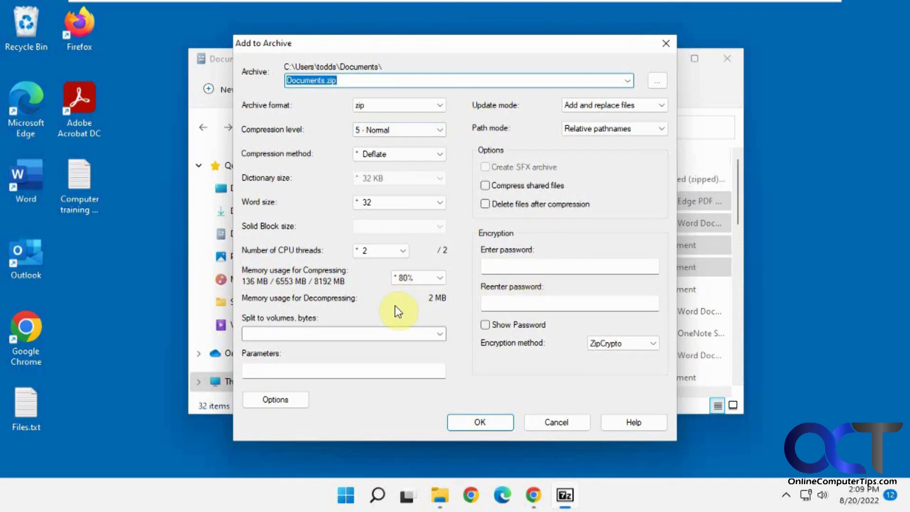